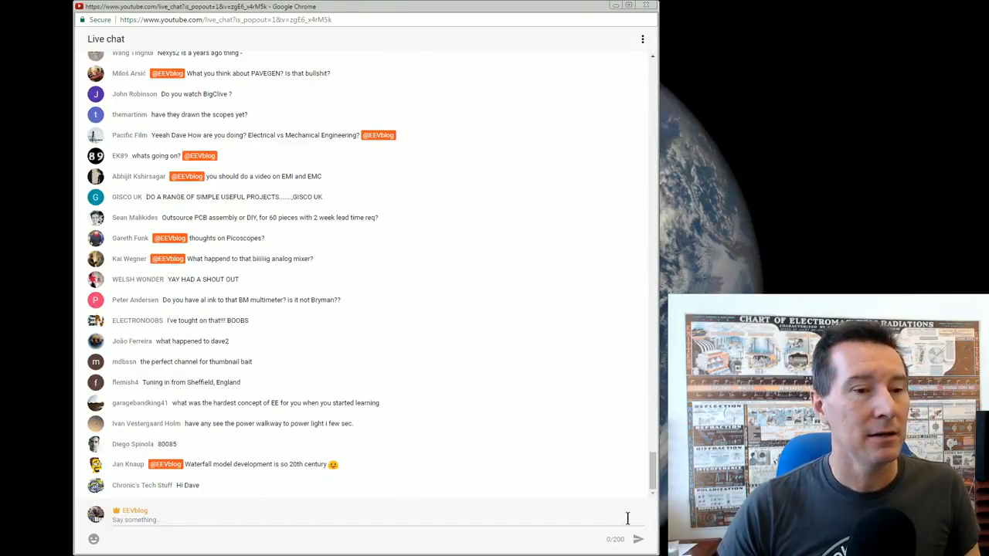
scroll("down", 3)
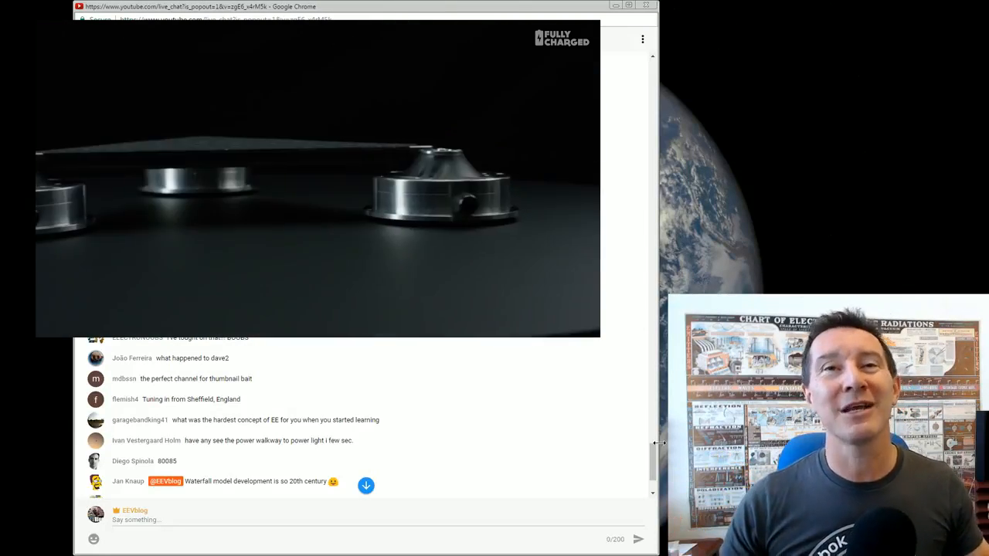
mouse_move(632, 367)
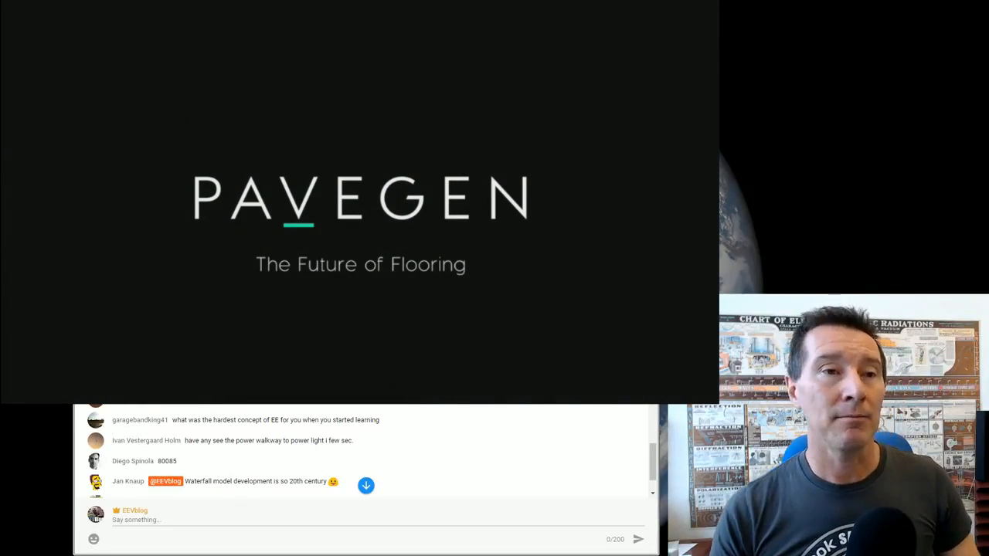
left_click(330, 185)
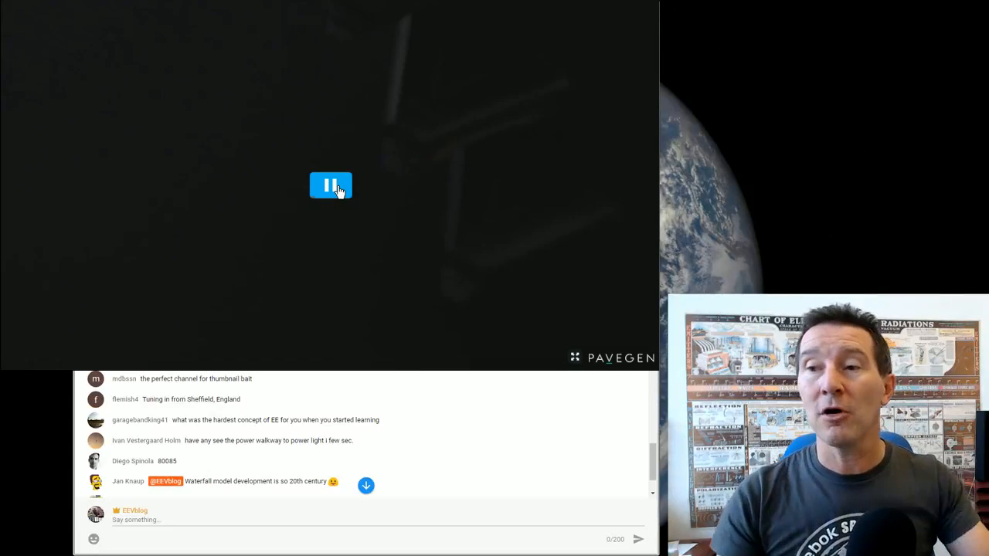